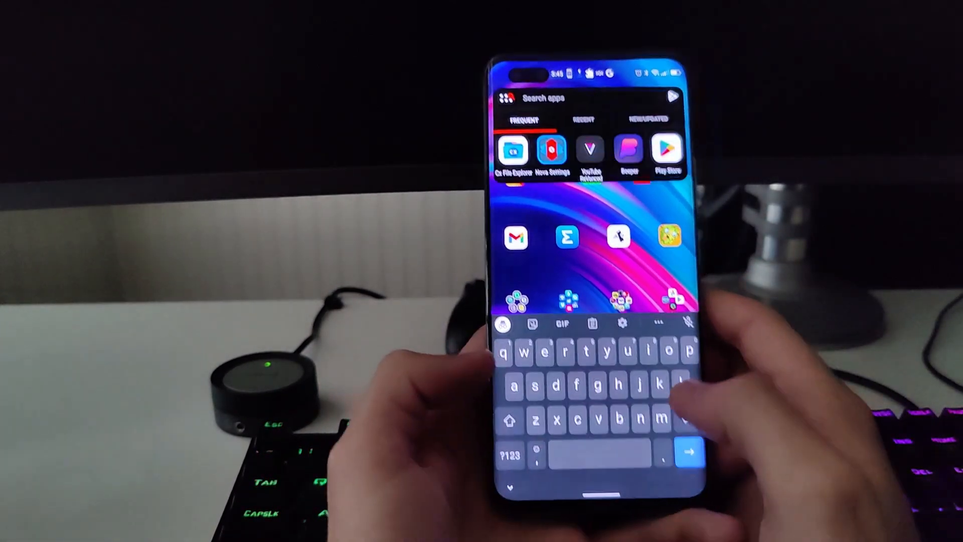
type("pkay")
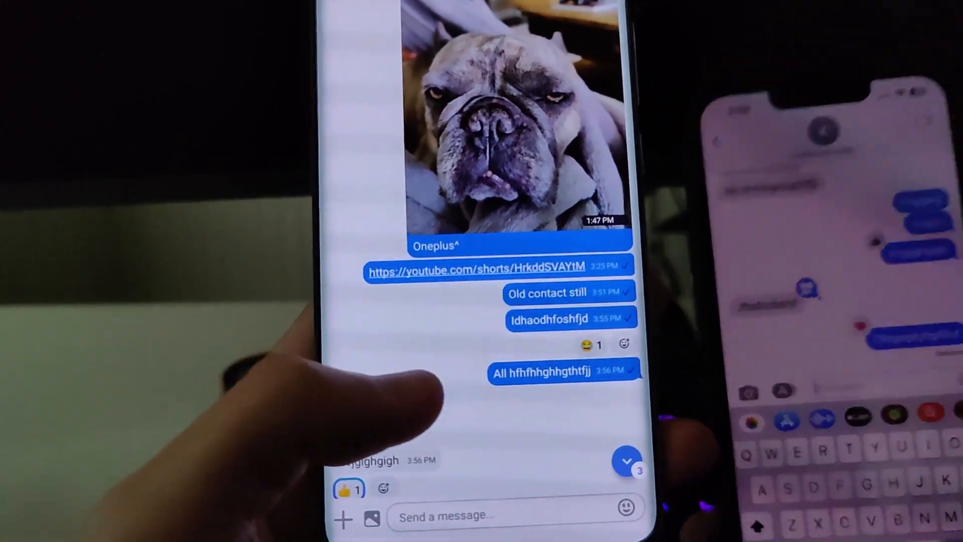
scroll("down", 3)
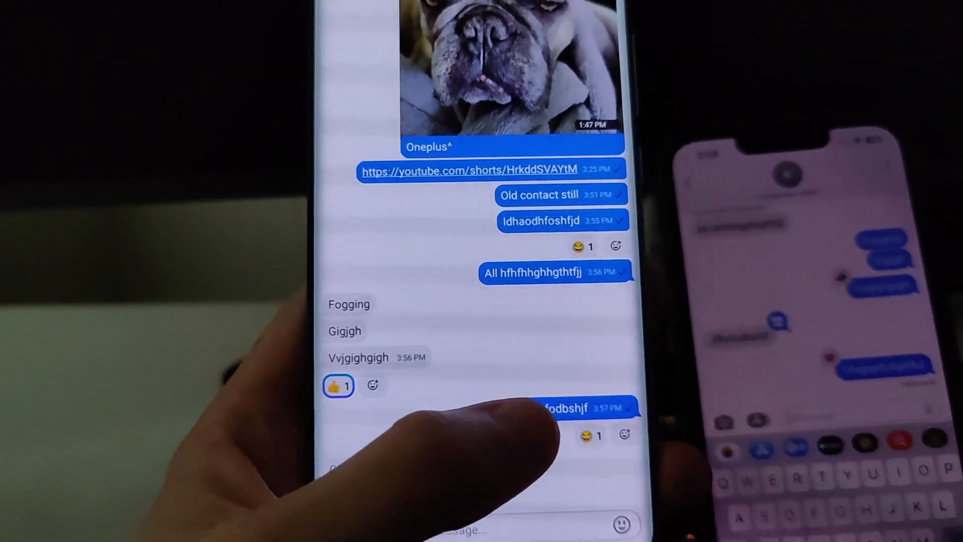